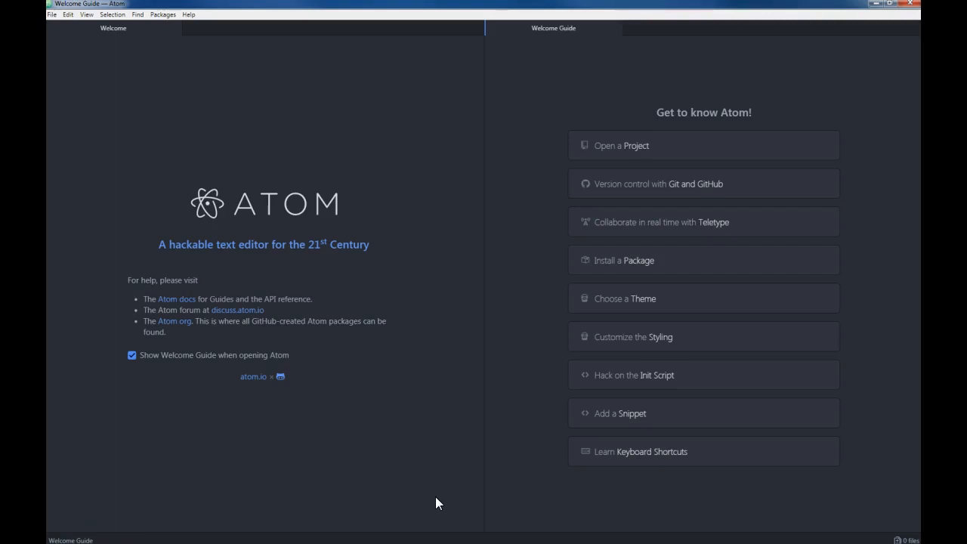
mouse_move(546, 405)
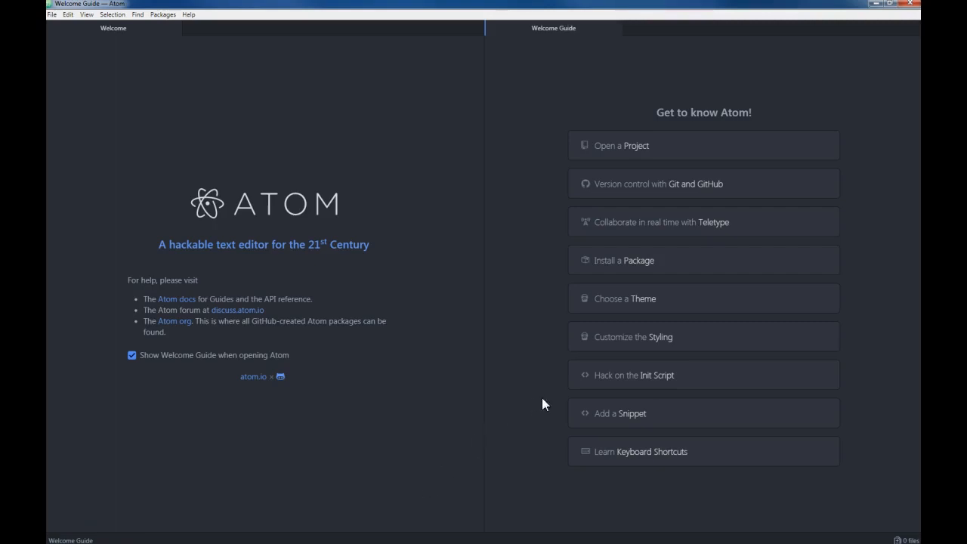
mouse_move(482, 260)
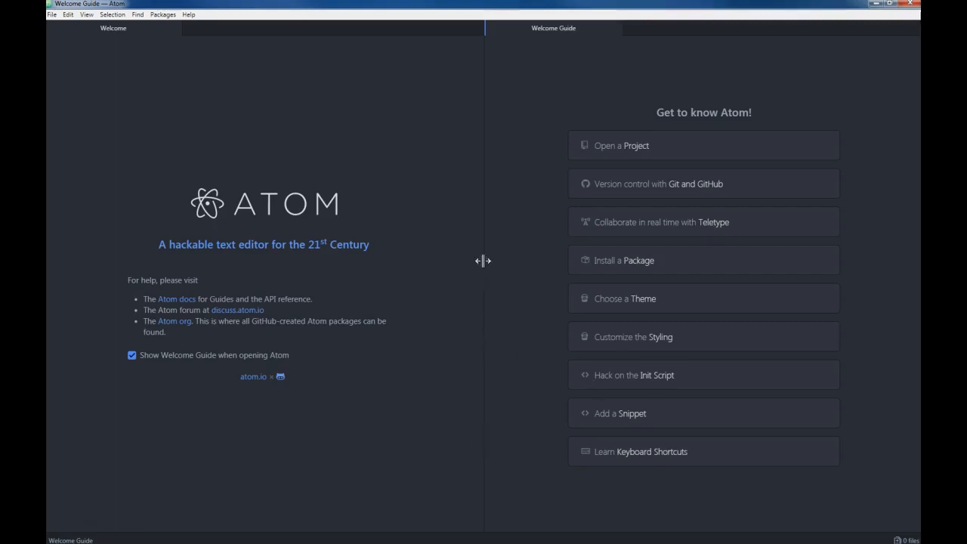
mouse_move(202, 239)
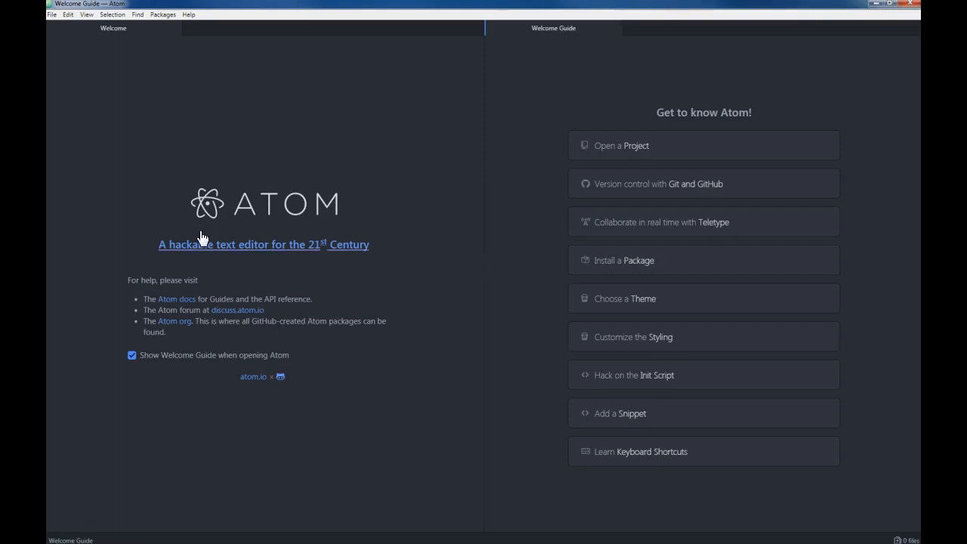
mouse_move(108, 59)
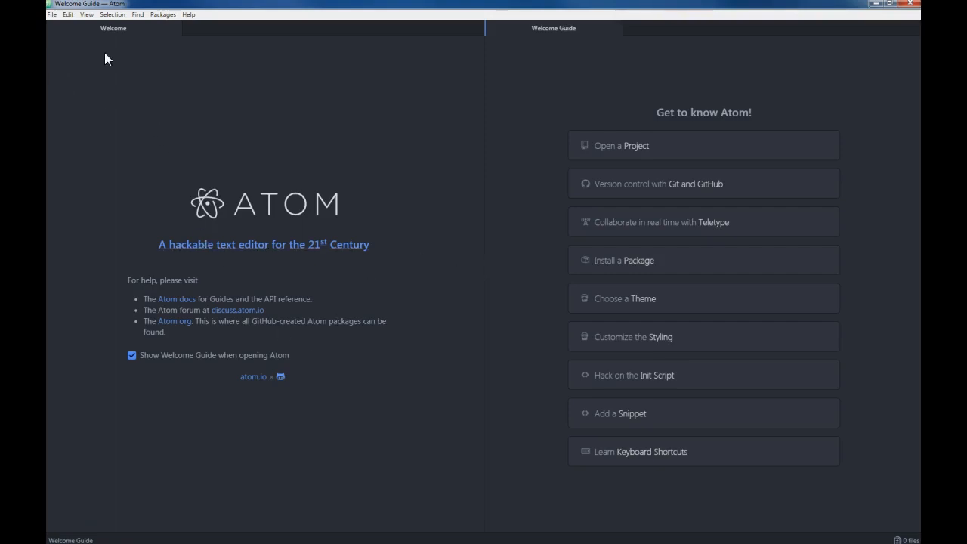
mouse_move(462, 91)
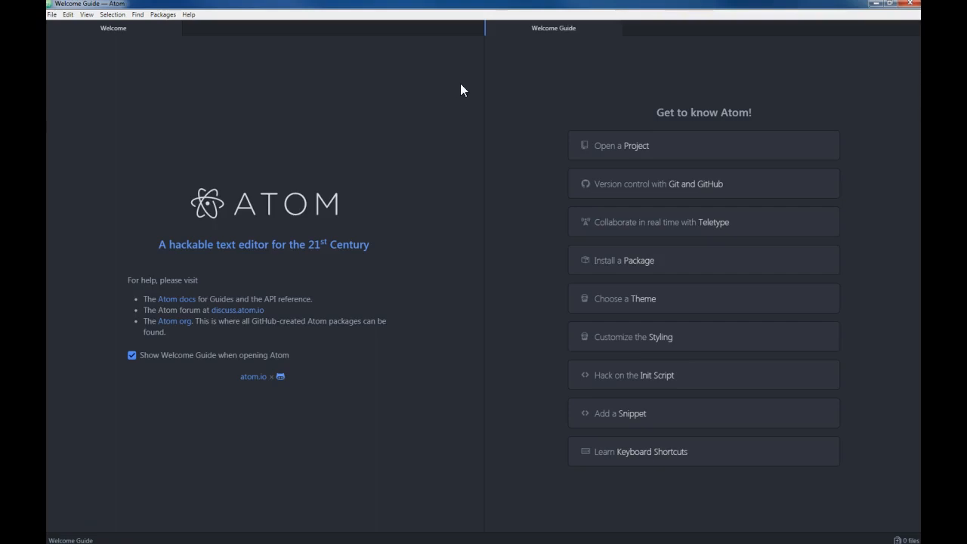
mouse_move(393, 151)
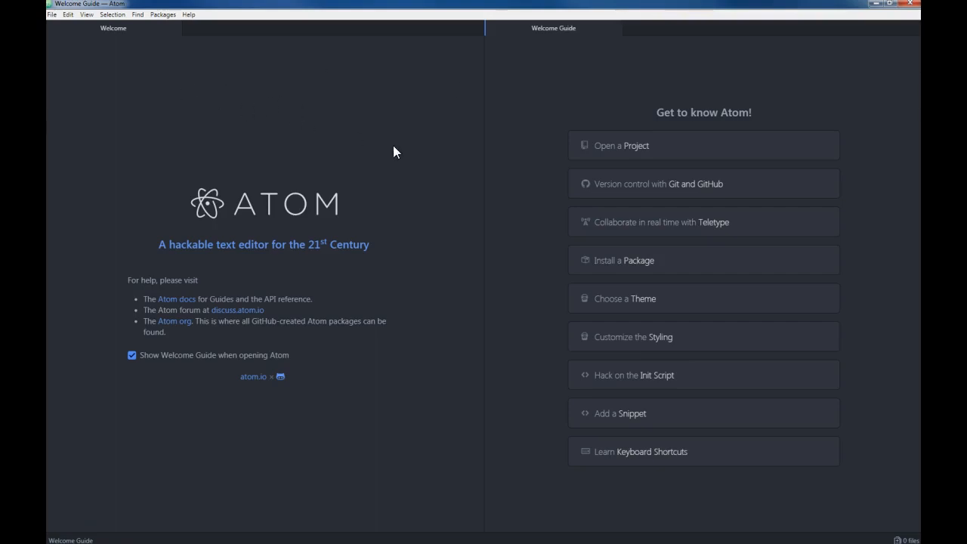
mouse_move(602, 250)
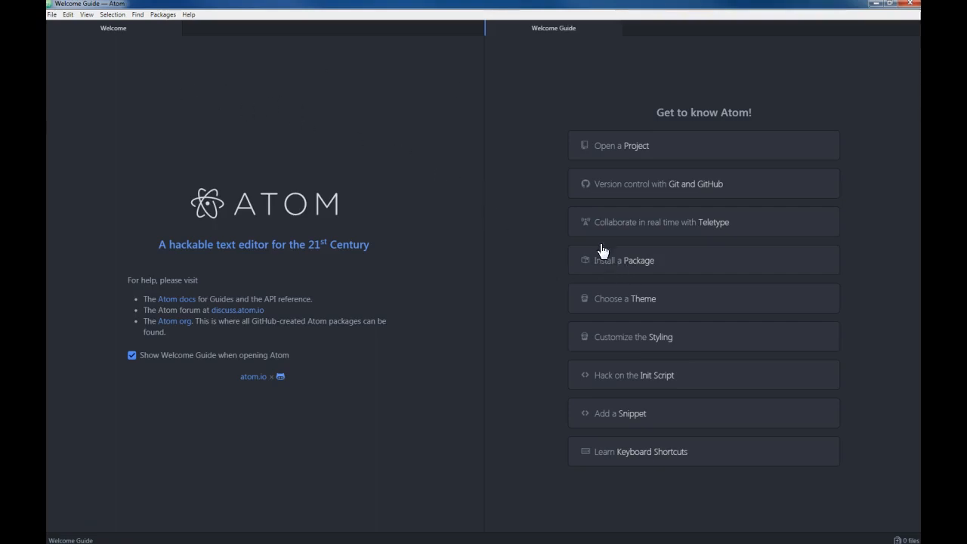
Step: Close the Welcome tabs and bring up Atom's Core Settings via File > Settings
click(615, 29)
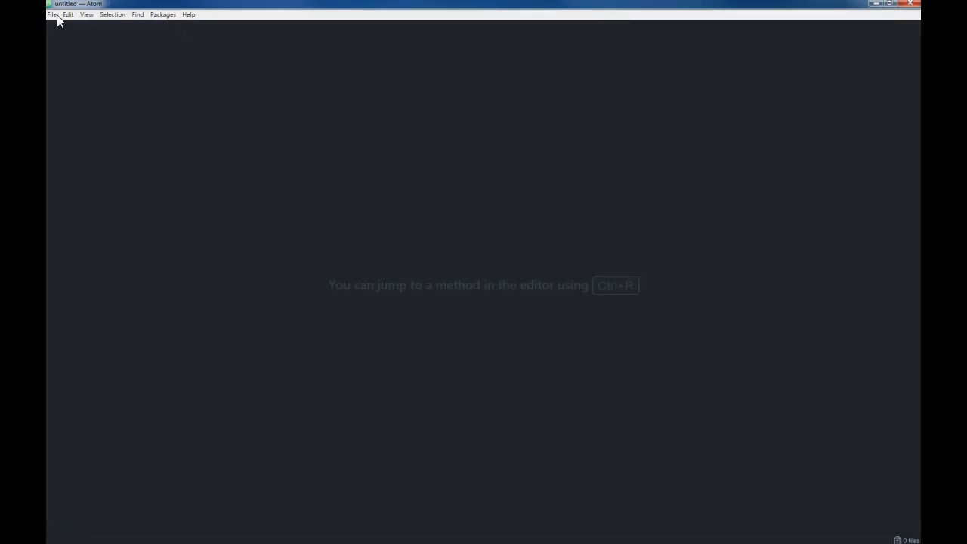
click(52, 15)
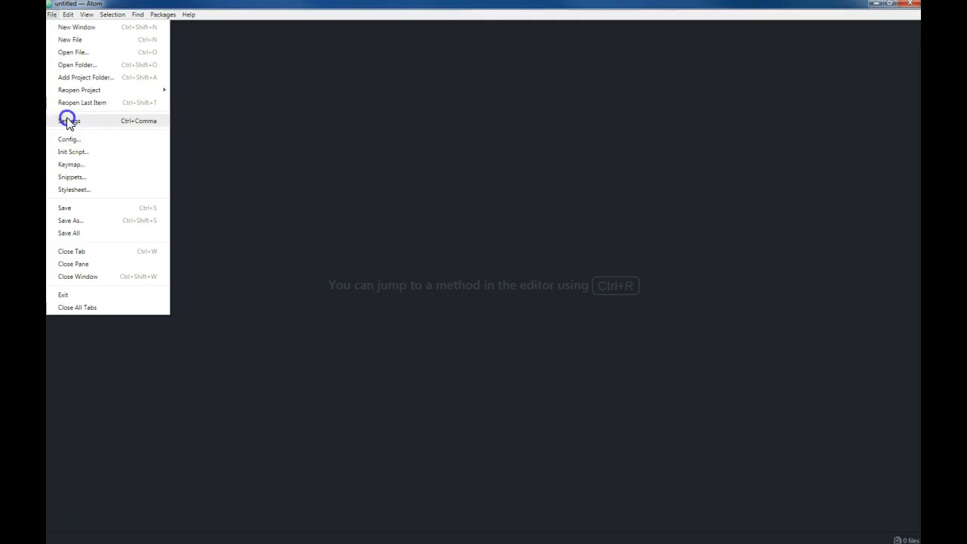
click(70, 121)
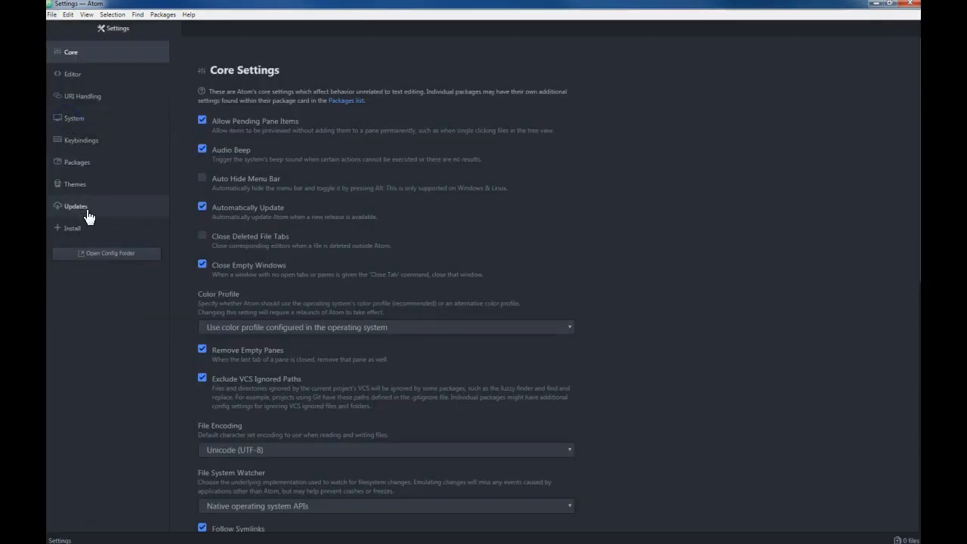
mouse_move(73, 226)
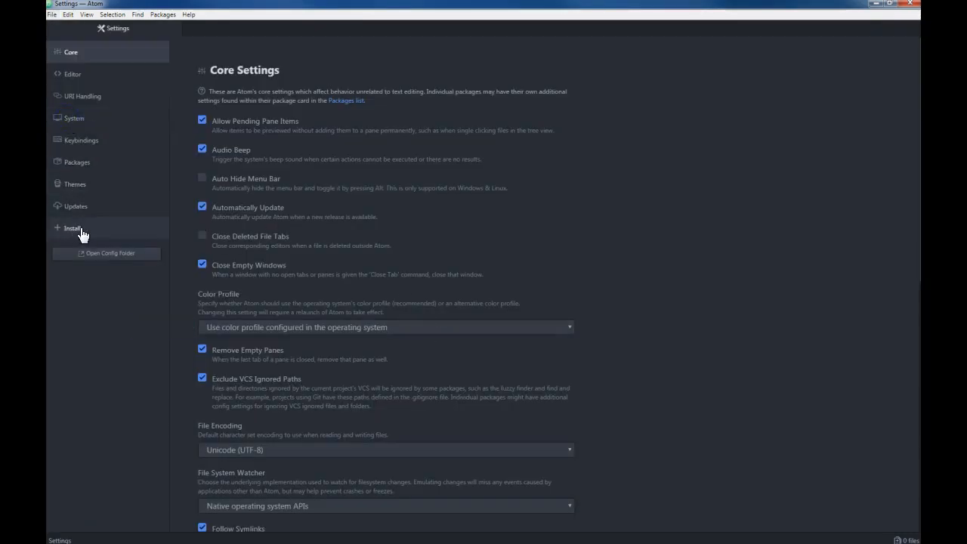
Step: Search the Install page for 'remote ftp' and install the remote-ftp package
click(72, 227)
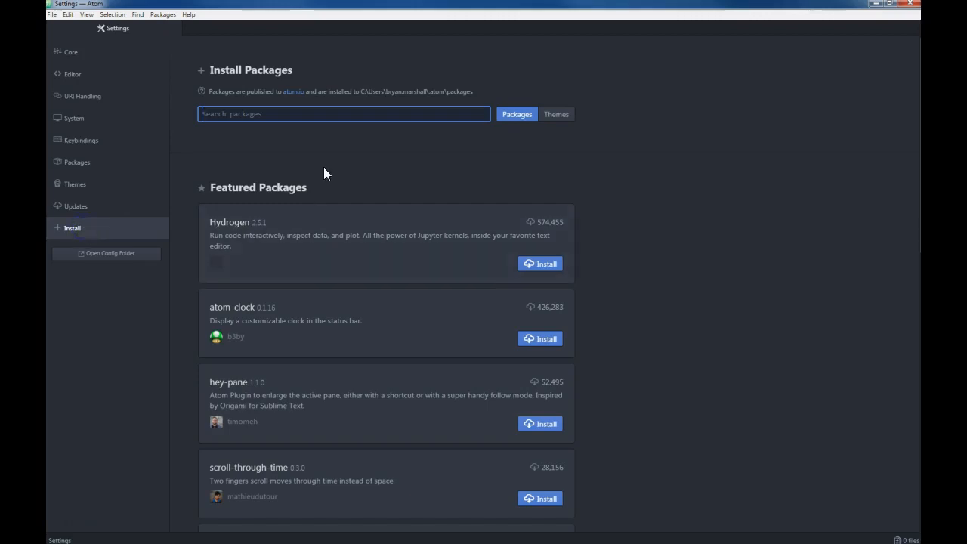
text(remote ftp)
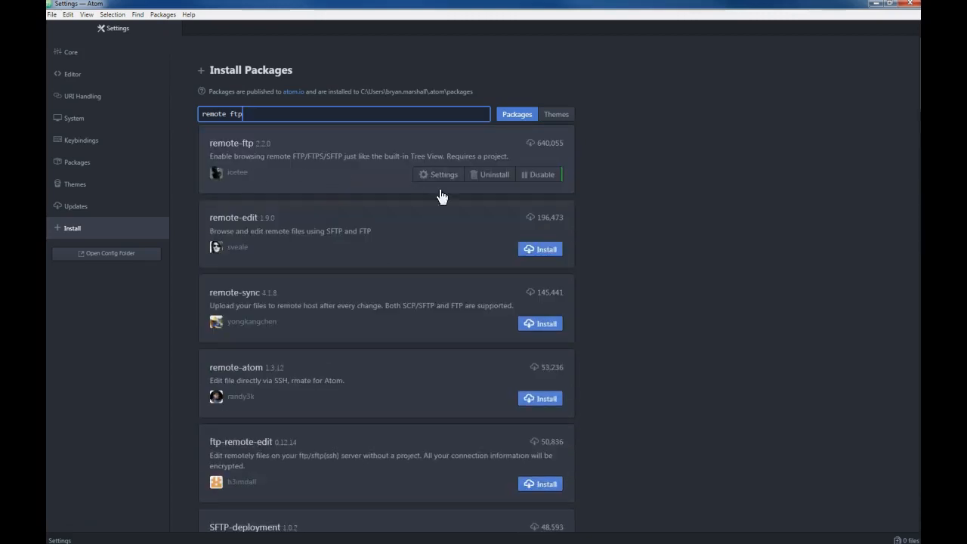
mouse_move(541, 248)
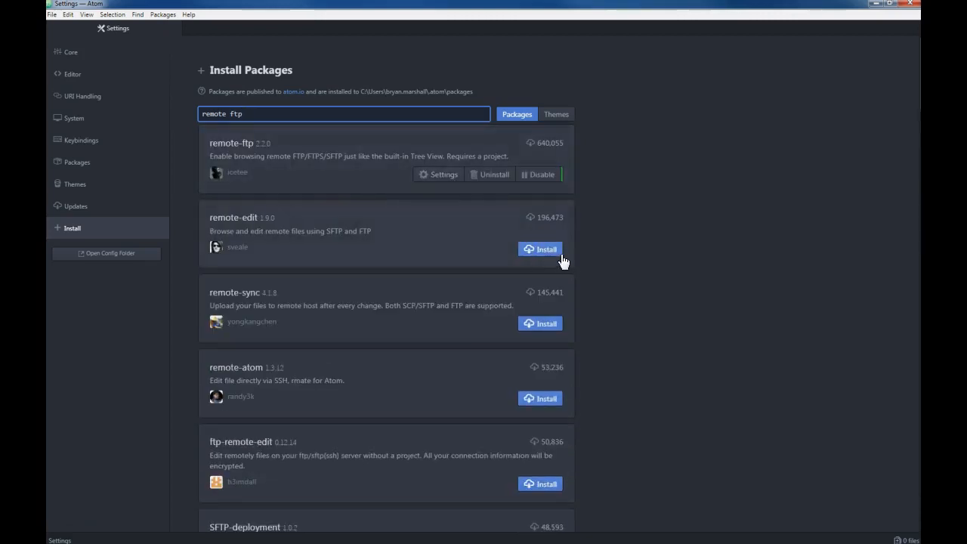
mouse_move(278, 143)
text(project)
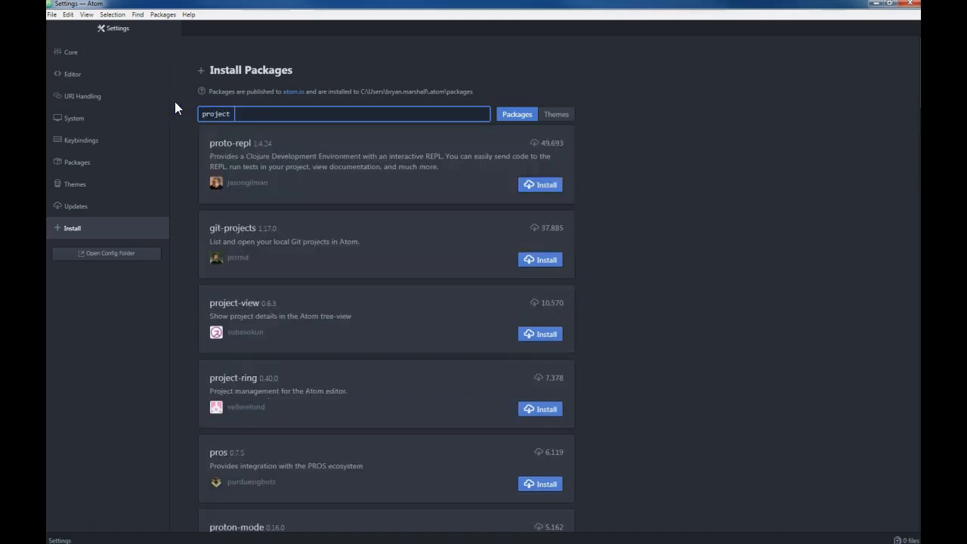
Step: Search 'project m' and install the project-manager package
text(m)
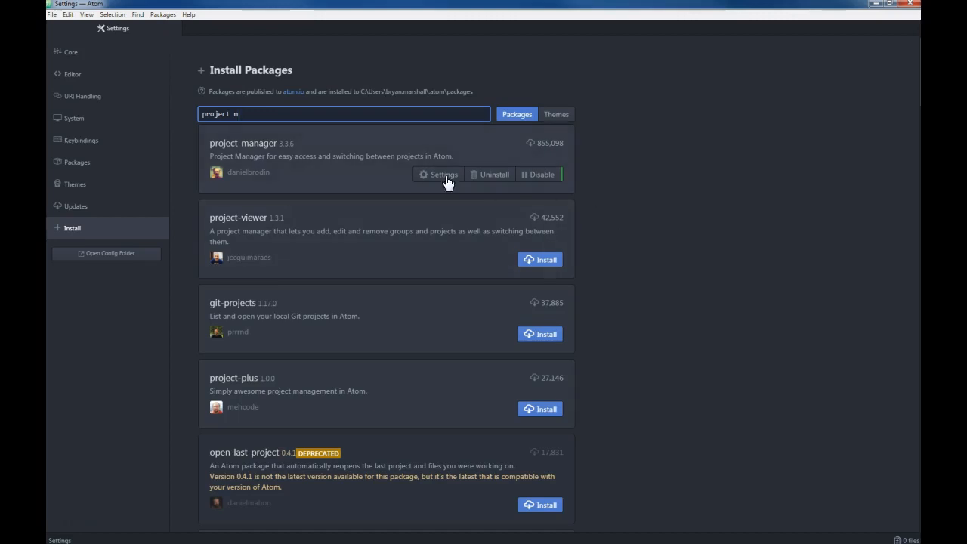
mouse_move(320, 174)
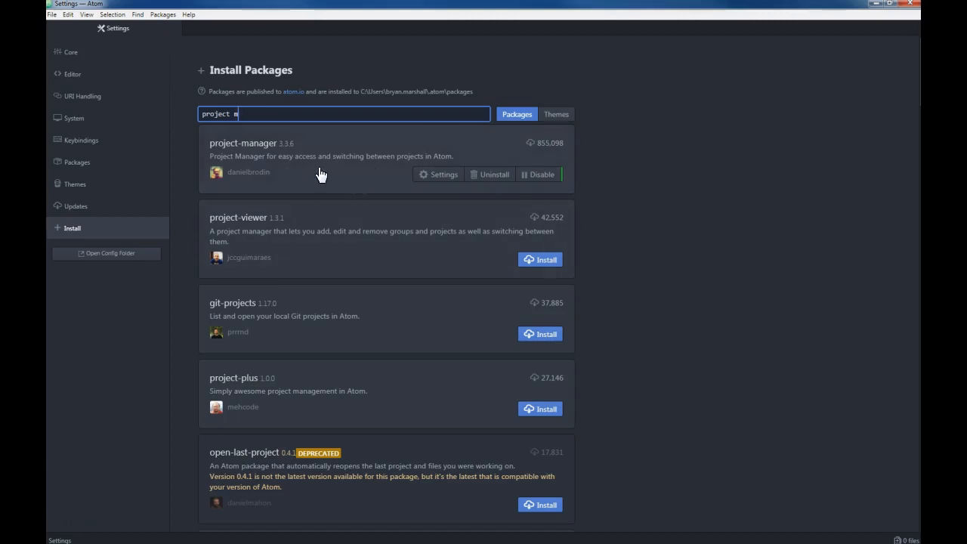
mouse_move(461, 167)
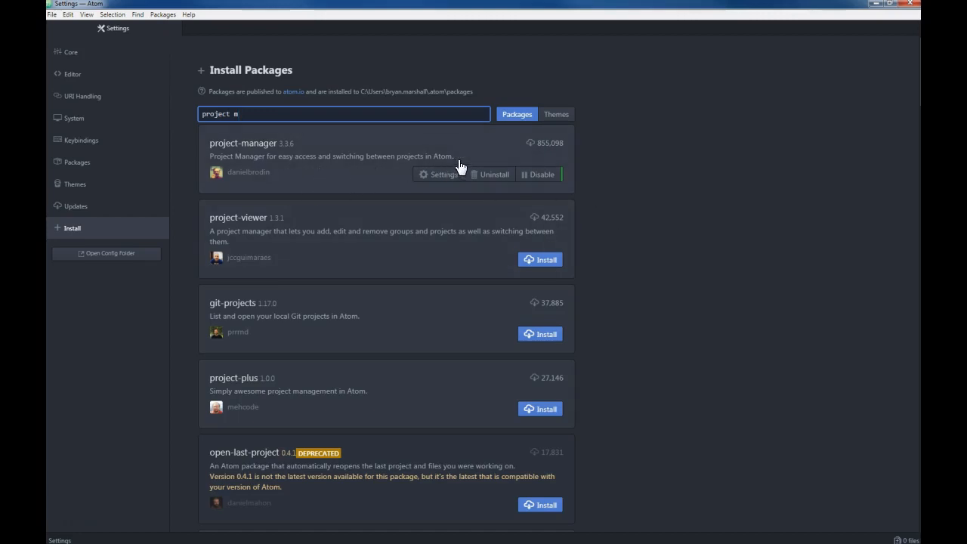
mouse_move(547, 169)
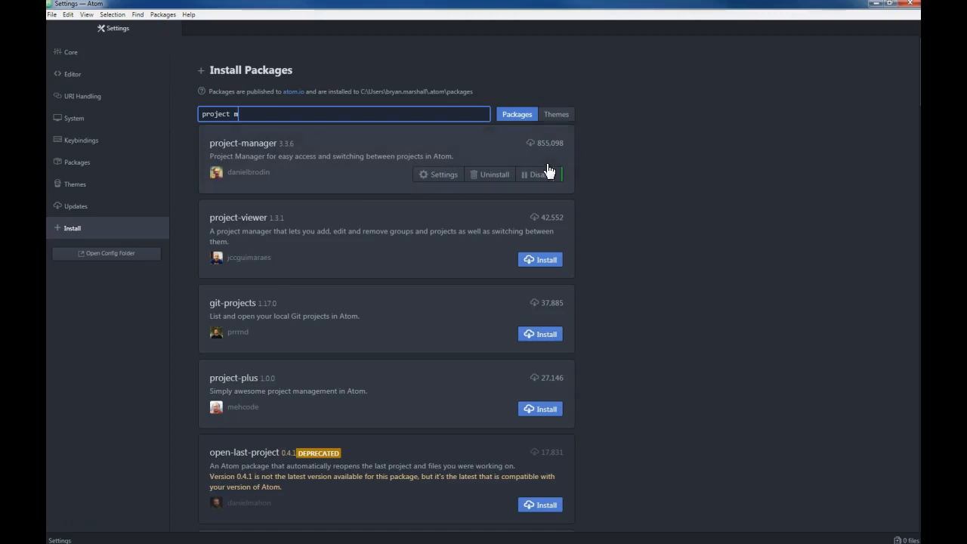
mouse_move(174, 34)
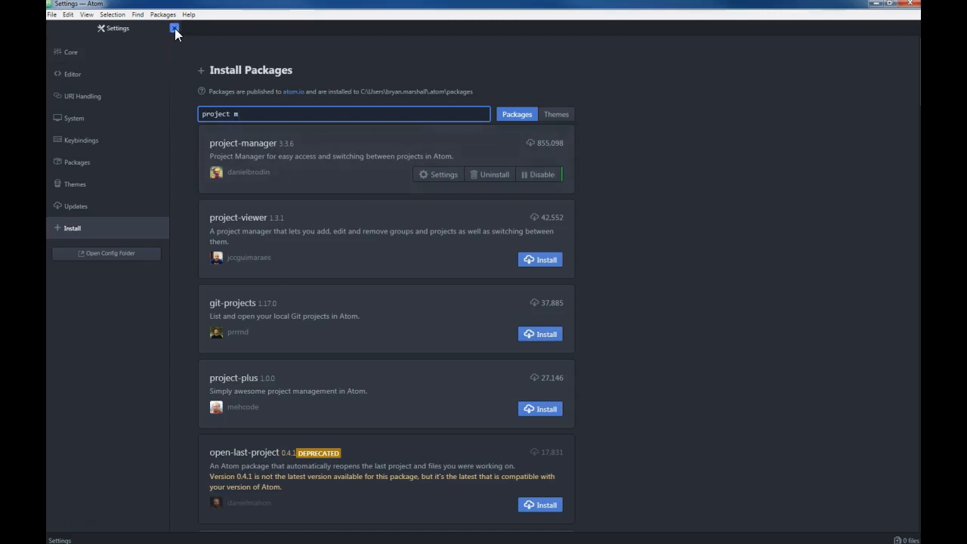
Step: Close the Settings tab and bring the File menu back up over the empty editor
click(176, 28)
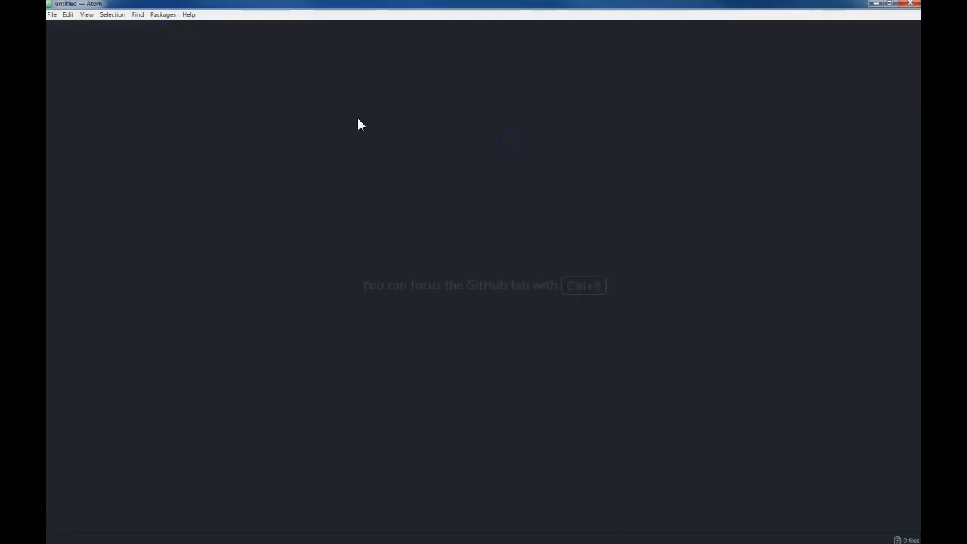
click(52, 15)
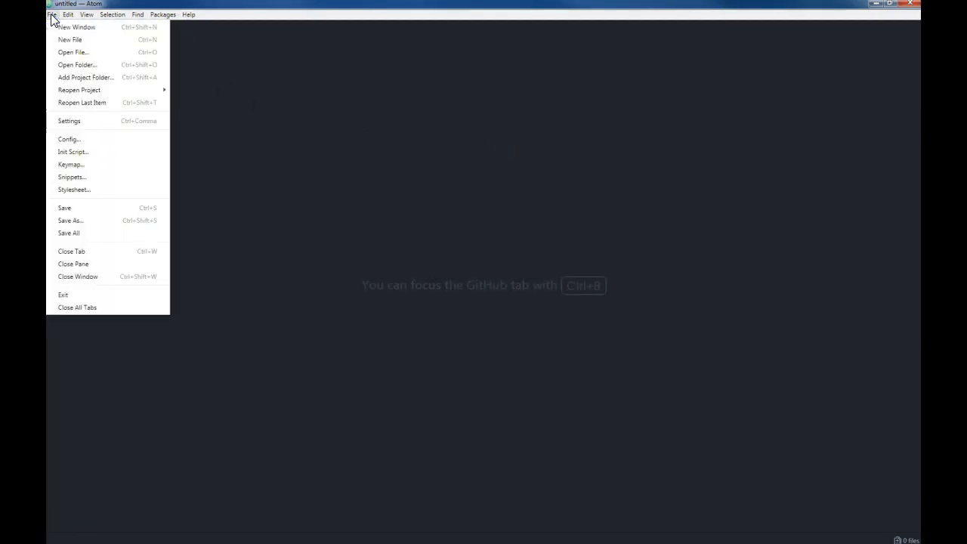
mouse_move(106, 77)
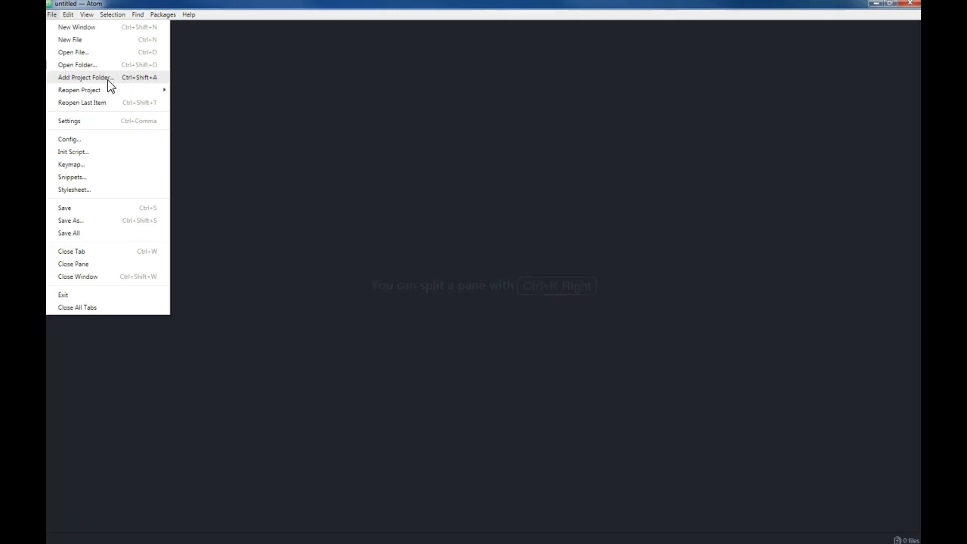
click(85, 77)
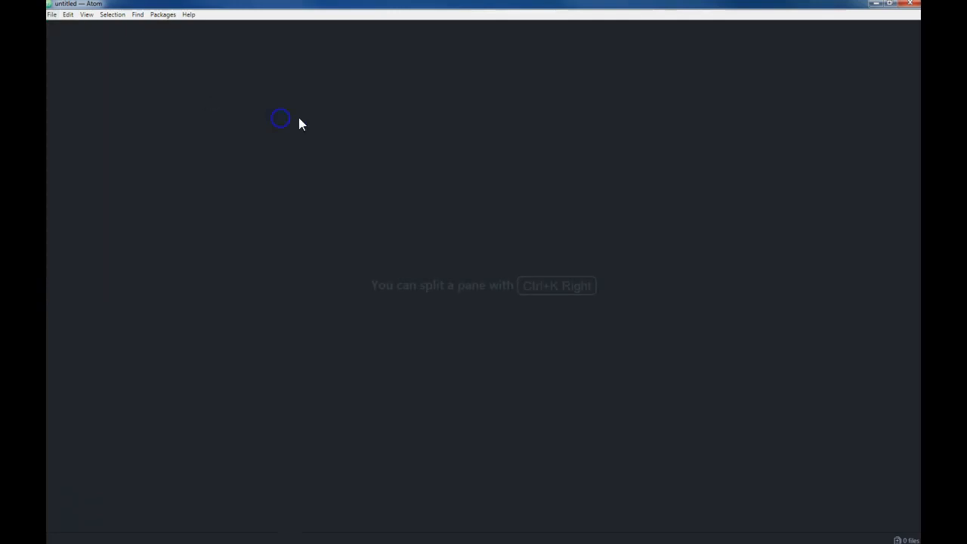
click(51, 15)
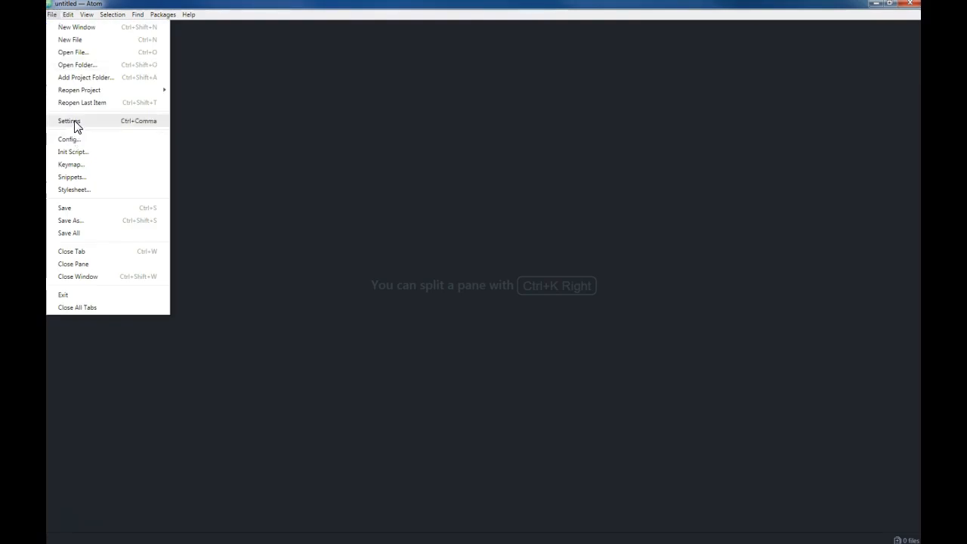
Step: Show the Installed Packages page listing project-manager and remote-ftp
click(68, 121)
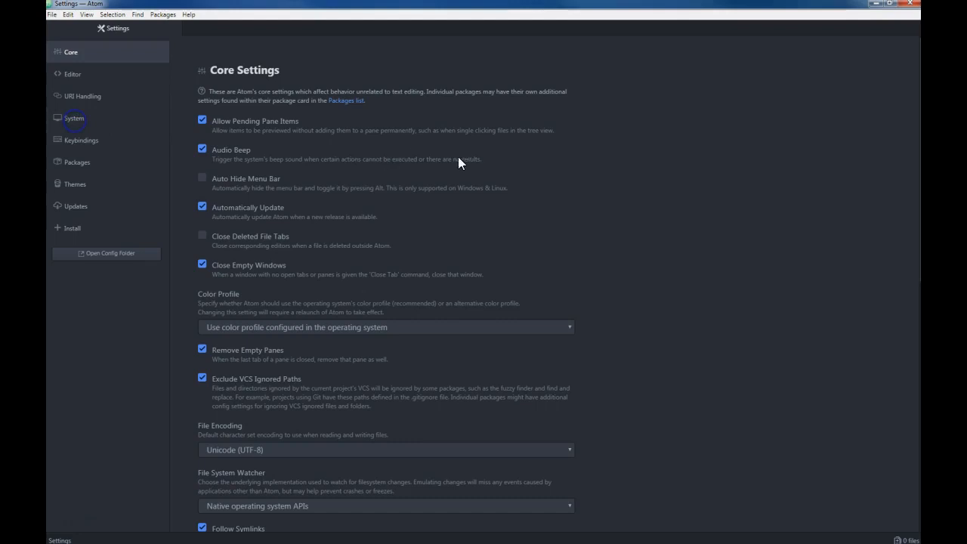
mouse_move(72, 226)
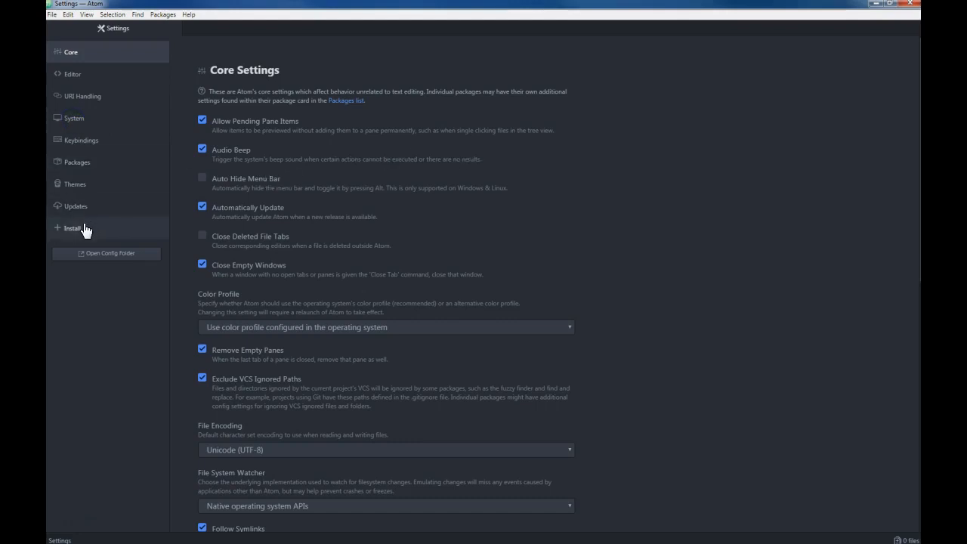
mouse_move(124, 230)
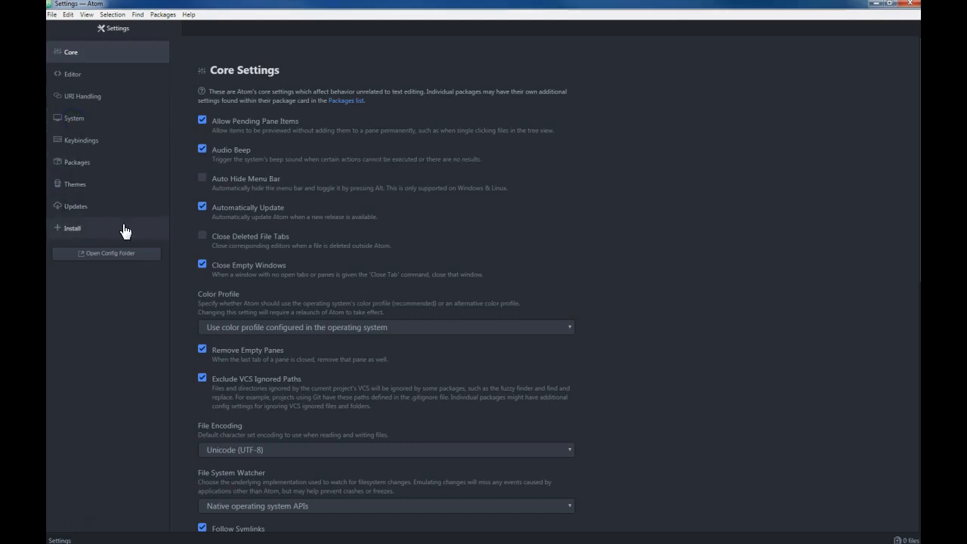
mouse_move(449, 206)
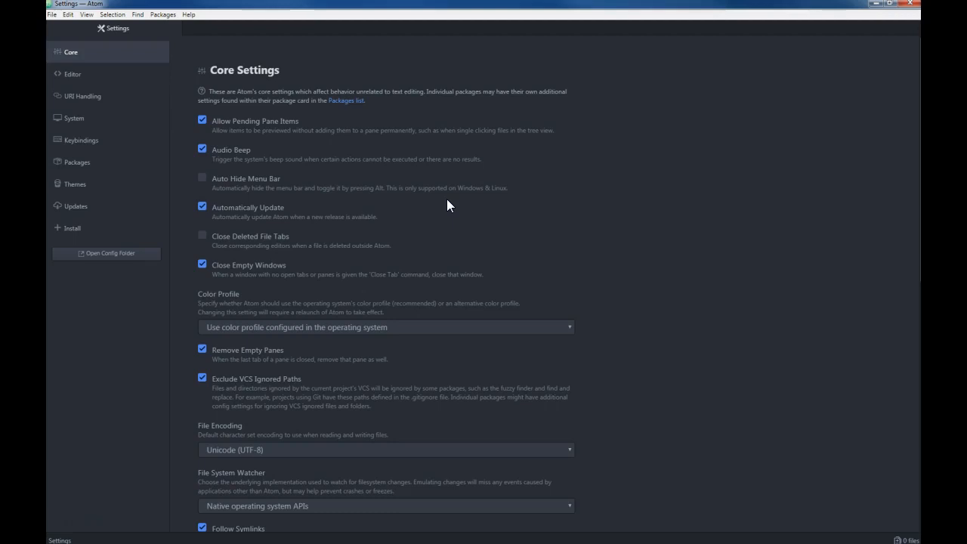
click(75, 162)
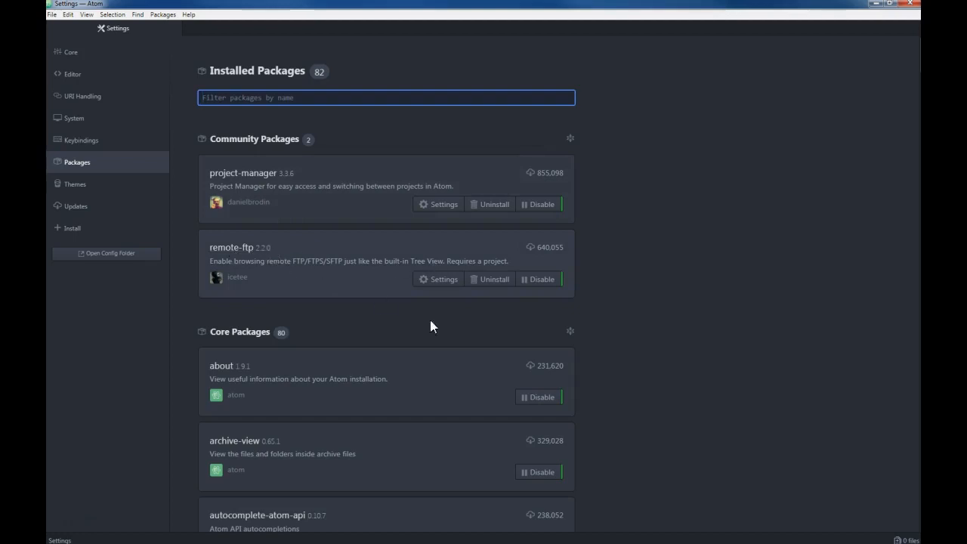
Step: Show remote-ftp's settings with Auto Upload On Save set to 'always'
click(444, 278)
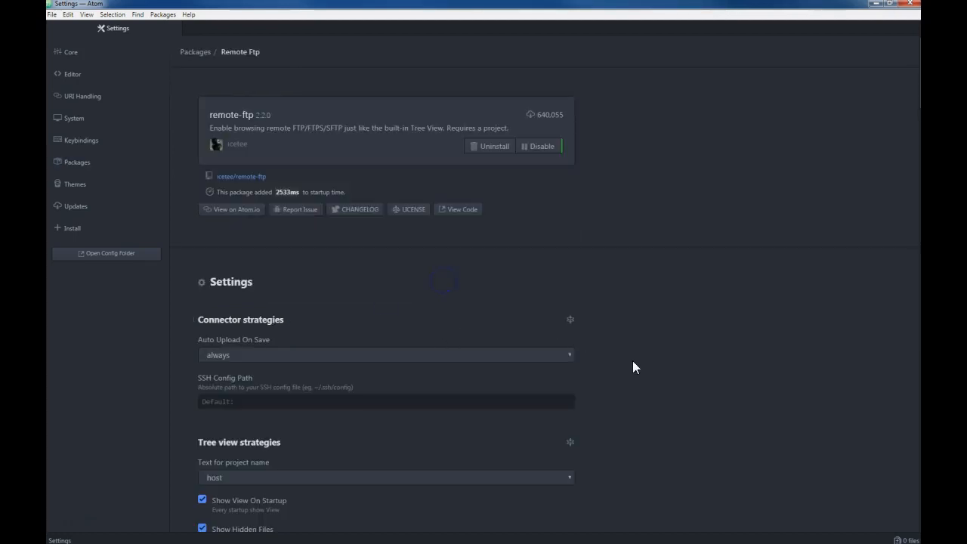
mouse_move(306, 346)
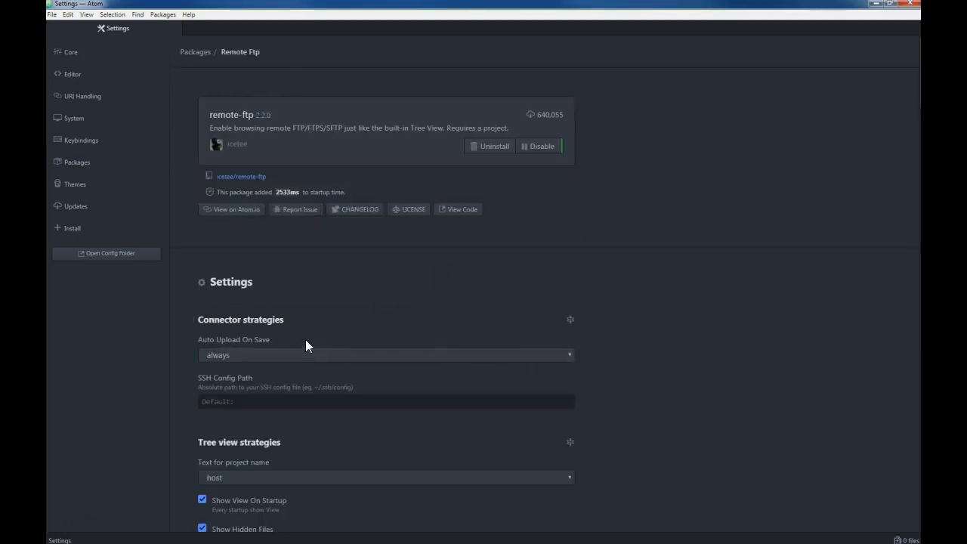
mouse_move(233, 351)
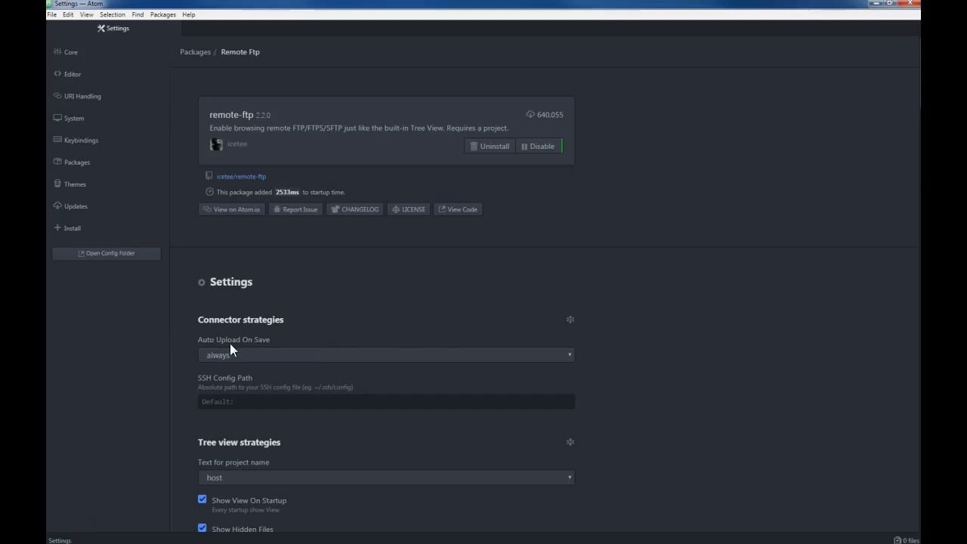
mouse_move(223, 360)
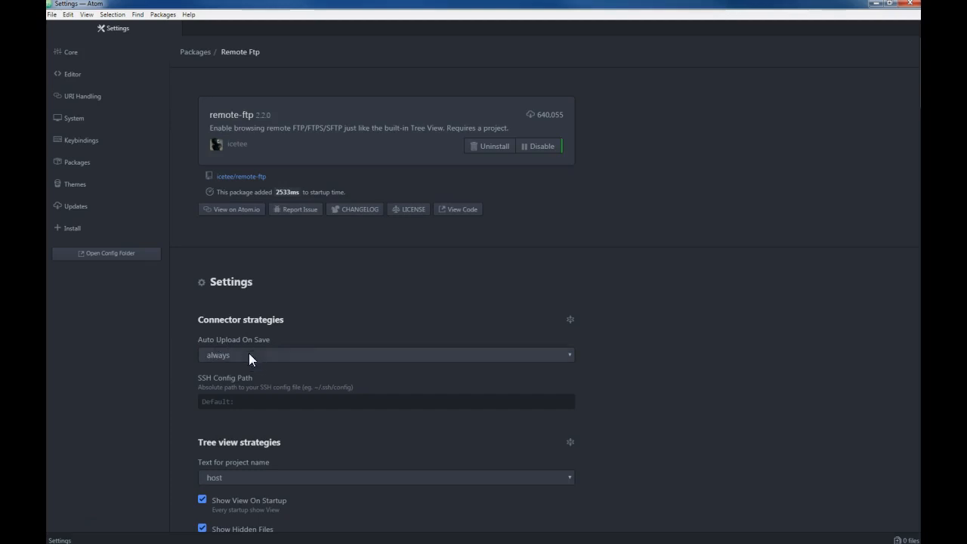
mouse_move(287, 348)
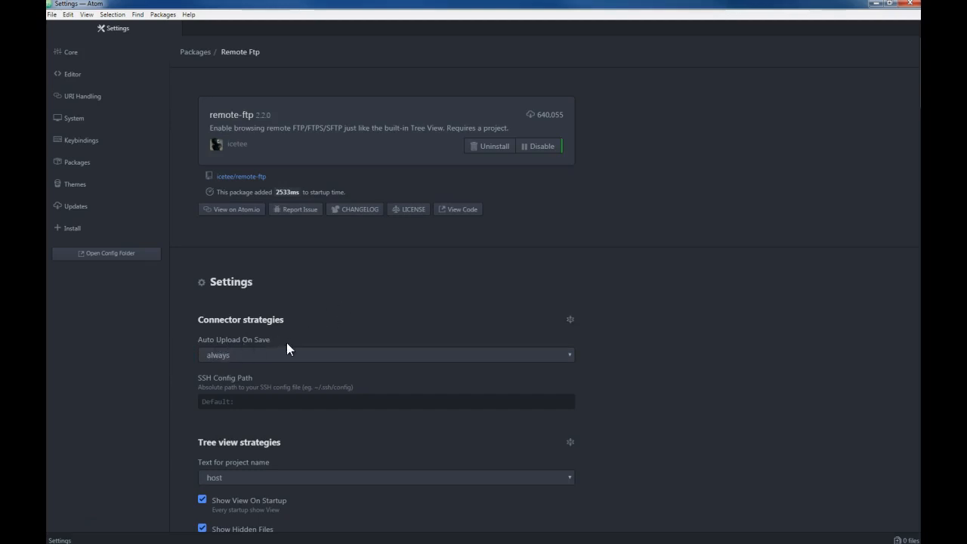
mouse_move(161, 291)
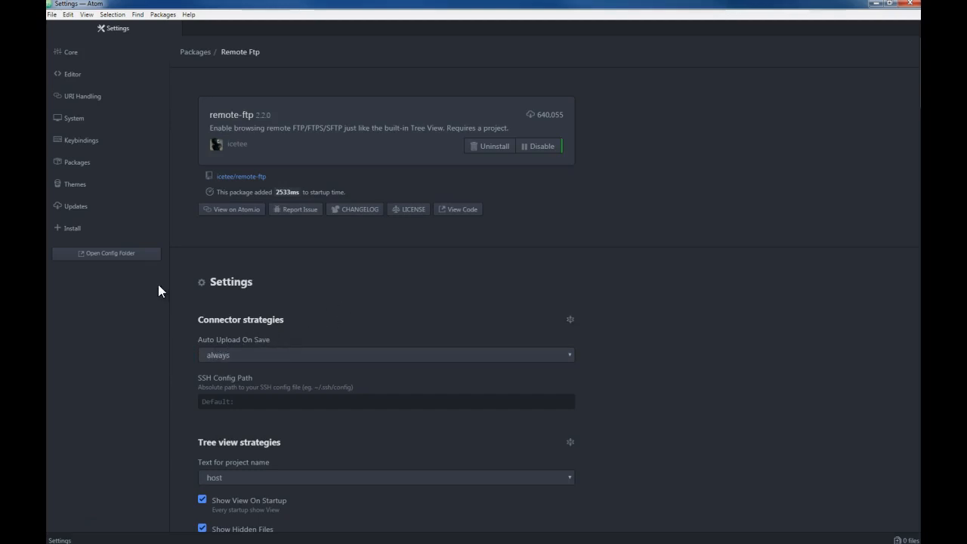
mouse_move(688, 204)
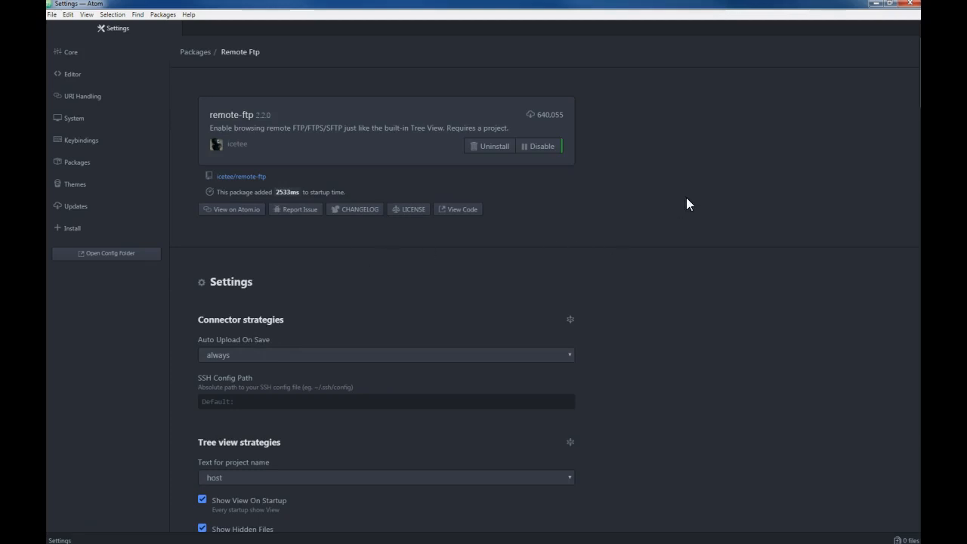
mouse_move(414, 263)
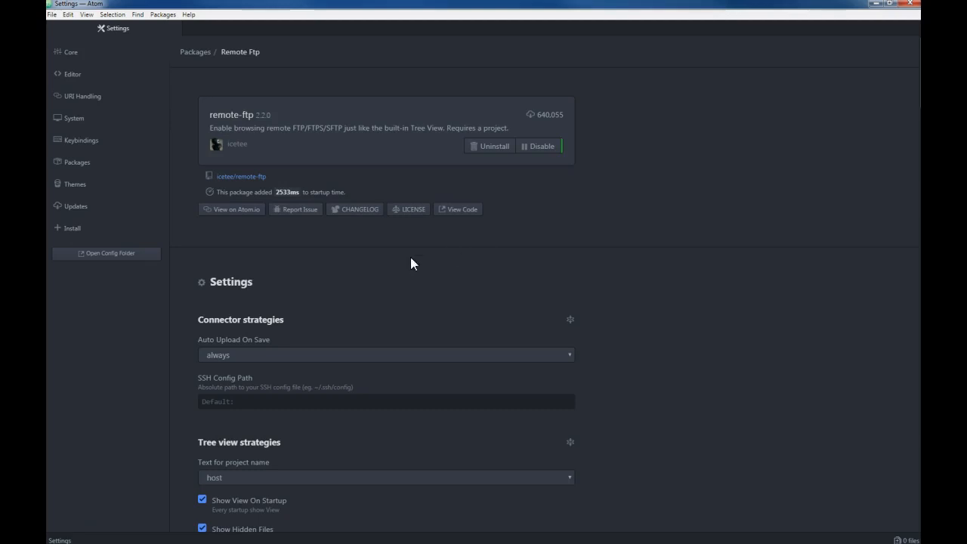